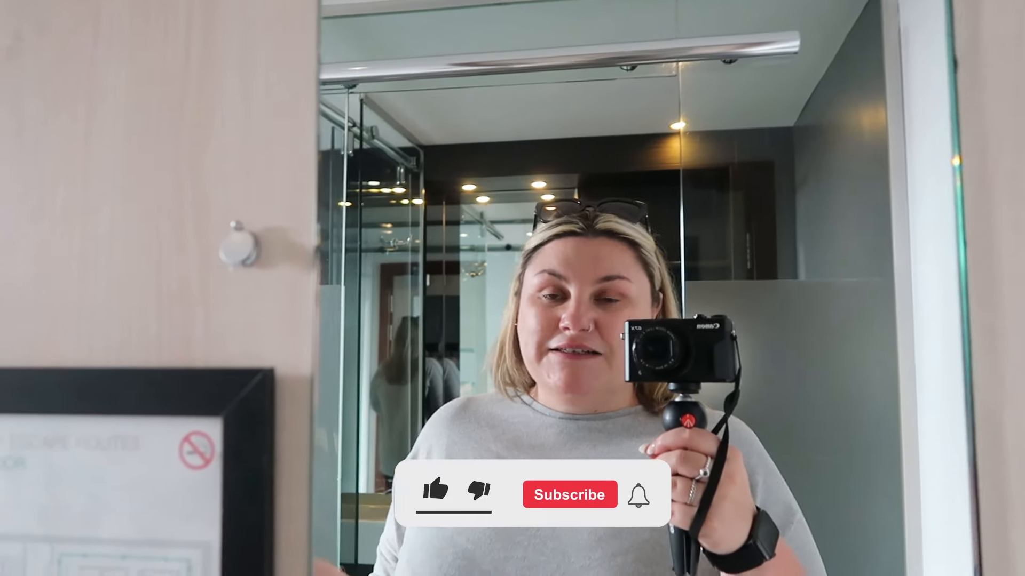
click(436, 493)
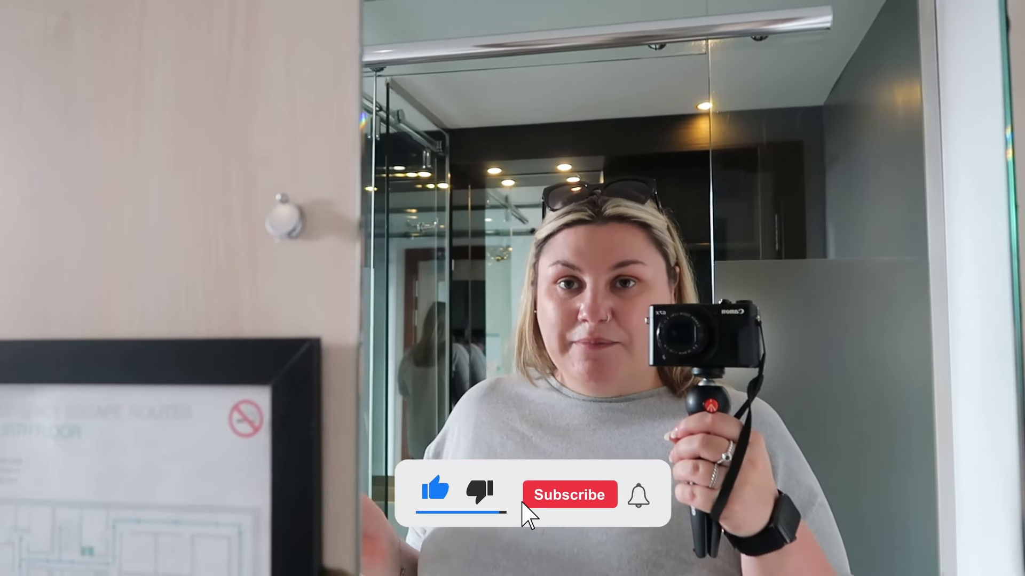
click(568, 495)
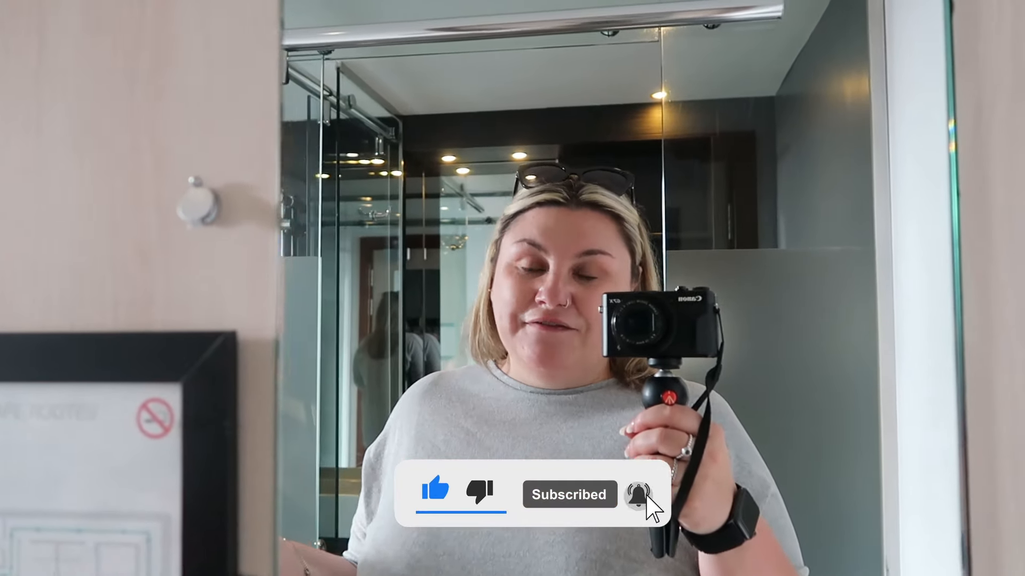